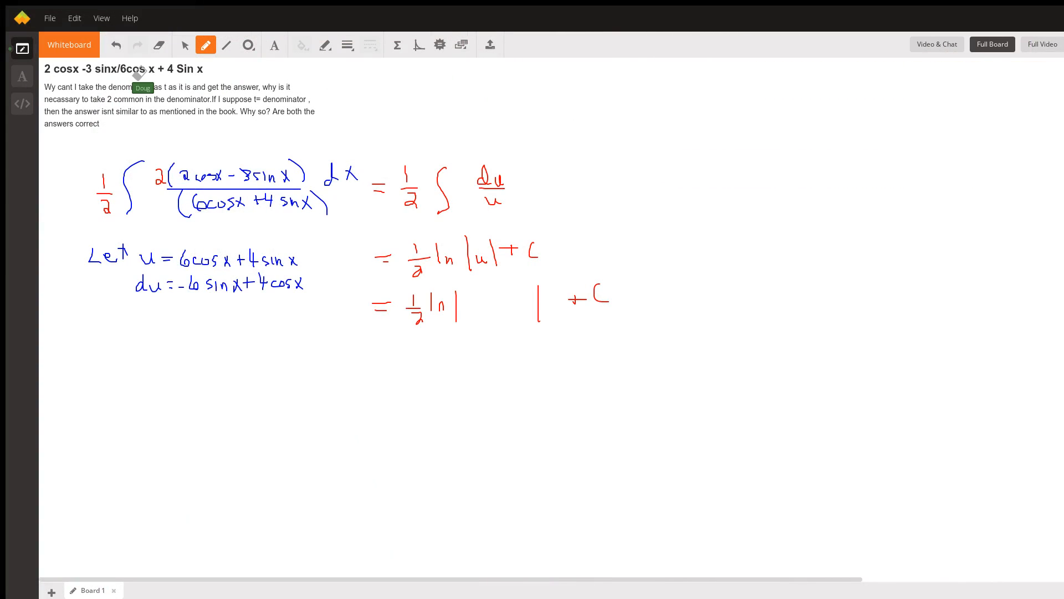
mouse_move(621, 71)
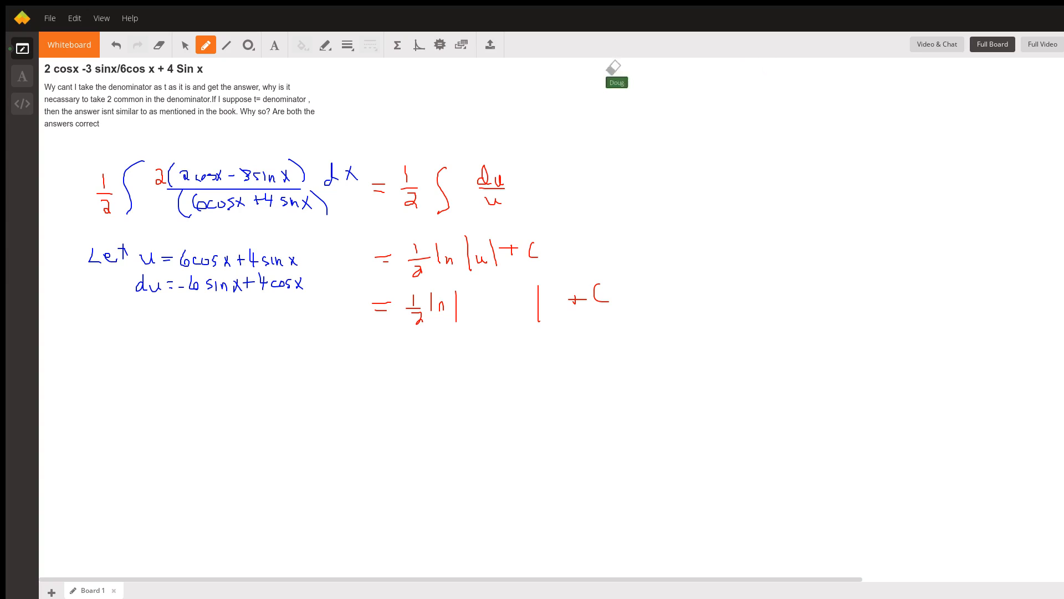
mouse_move(295, 58)
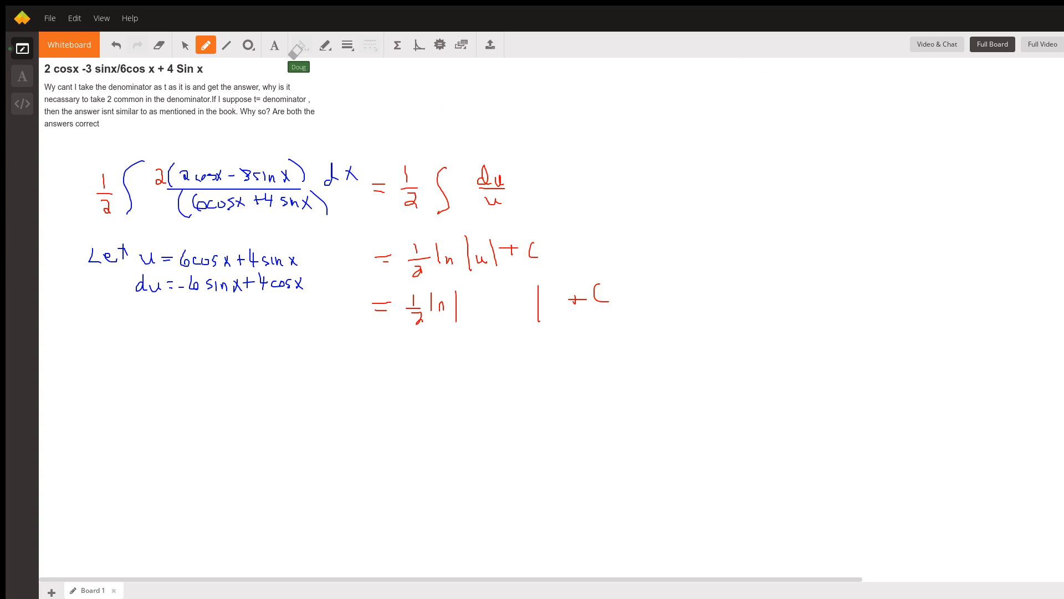
mouse_move(200, 132)
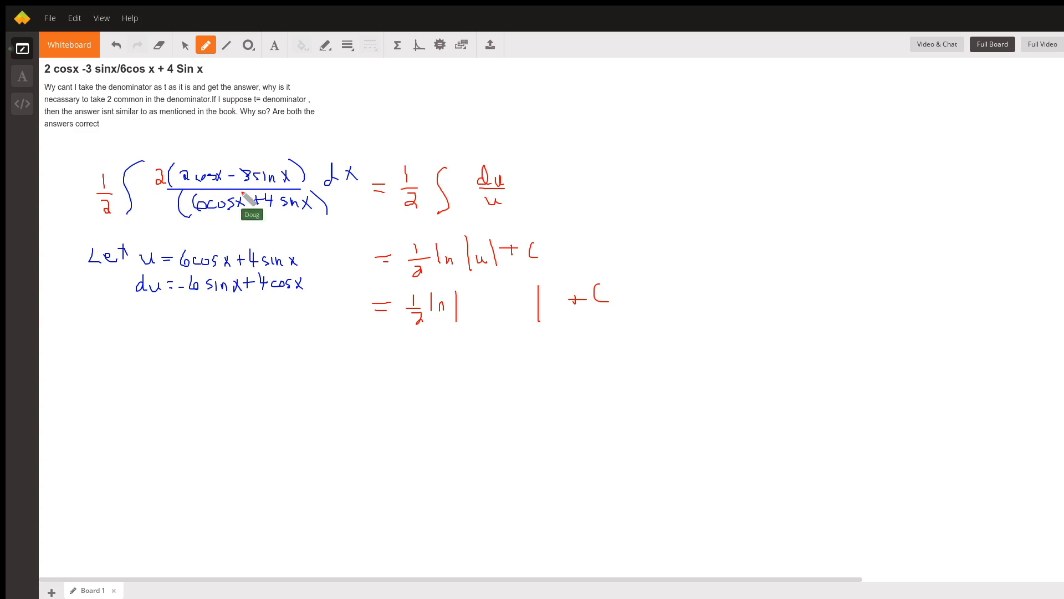
mouse_move(270, 221)
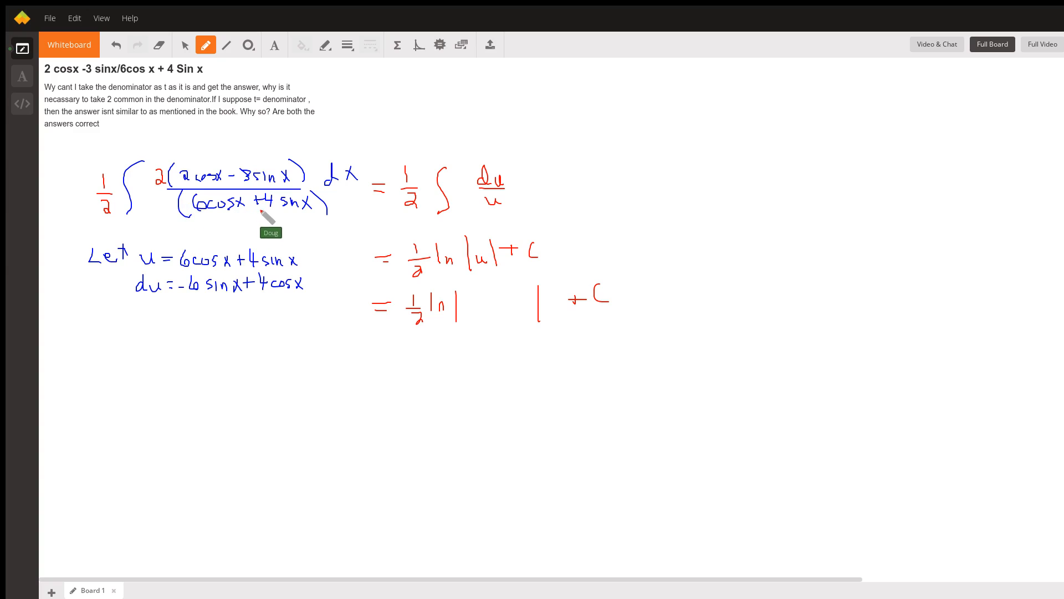
mouse_move(278, 217)
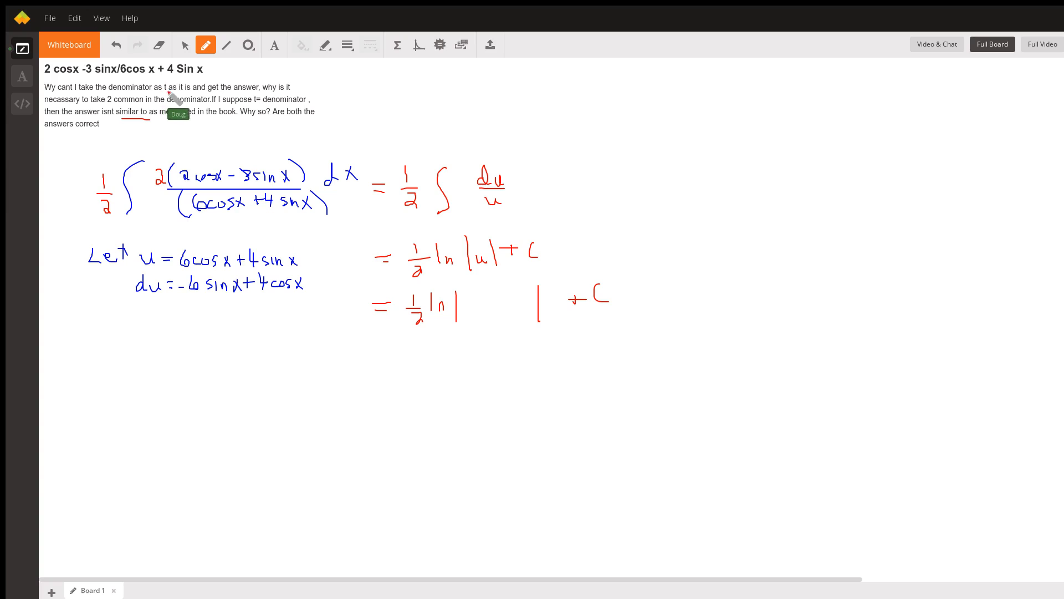
mouse_move(167, 259)
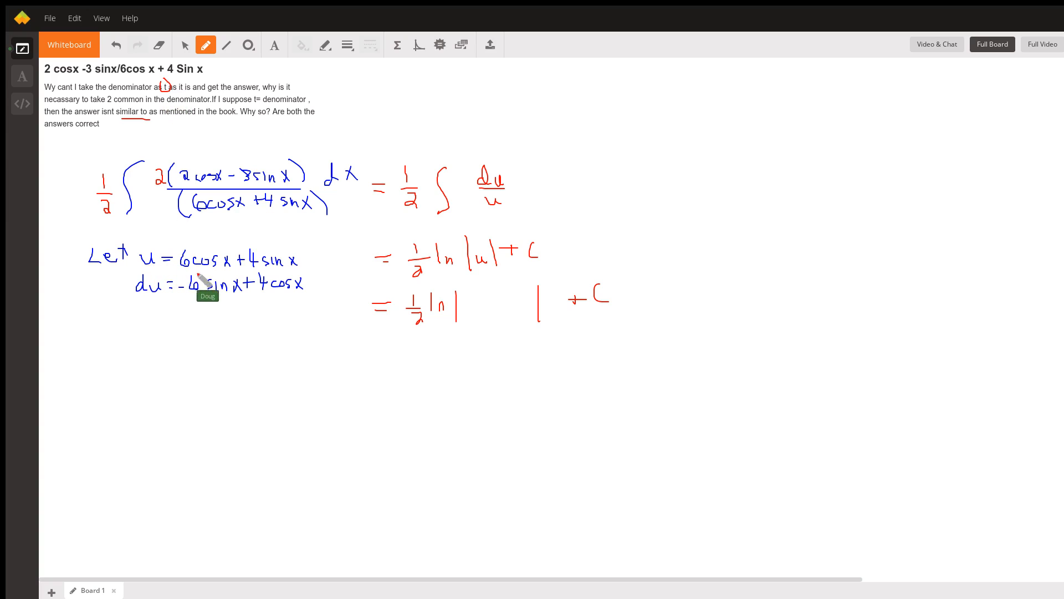
mouse_move(238, 256)
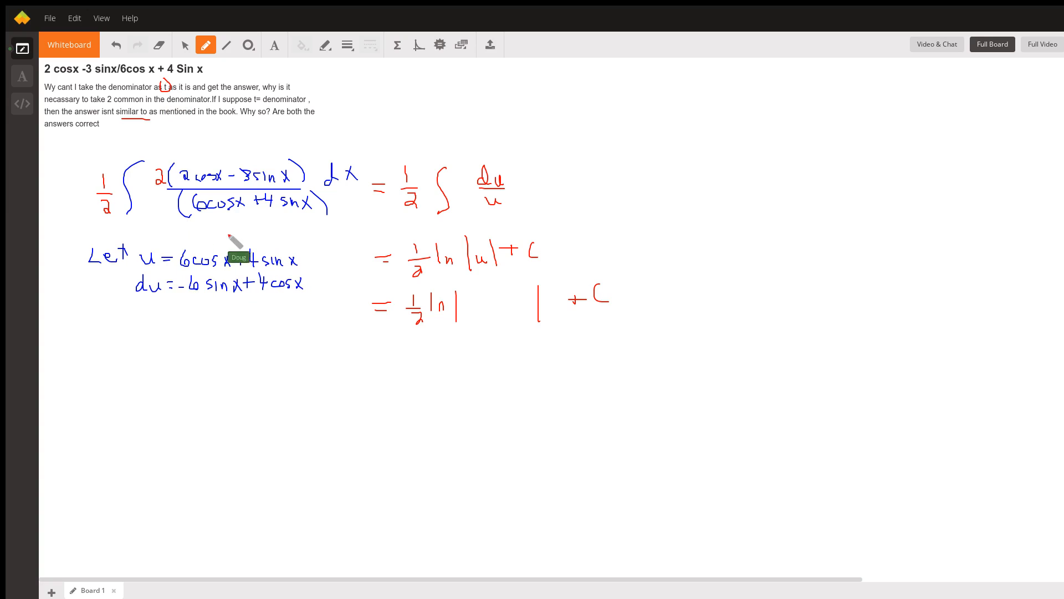
mouse_move(176, 216)
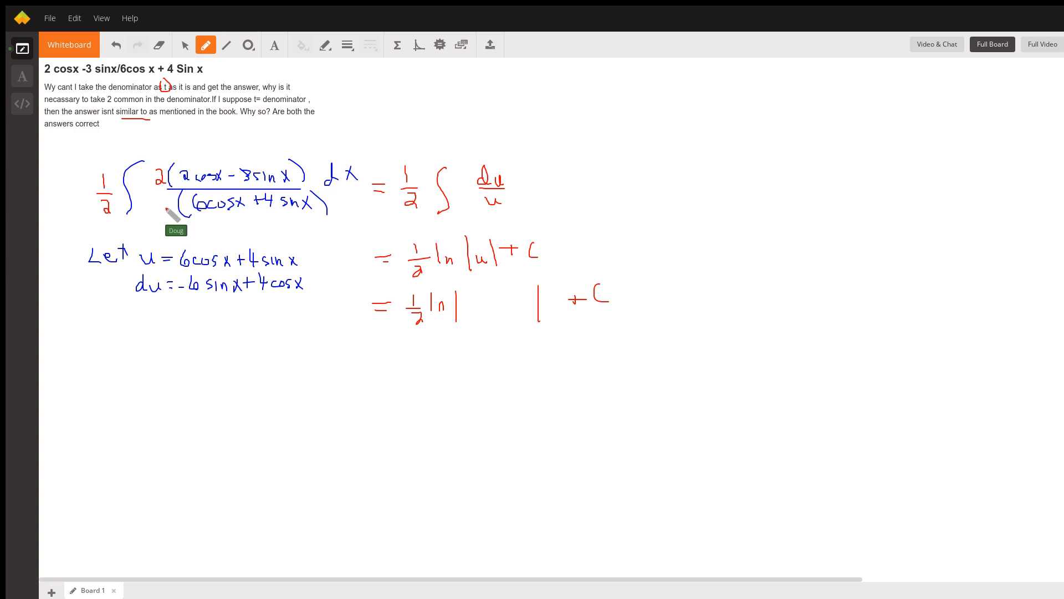
mouse_move(115, 217)
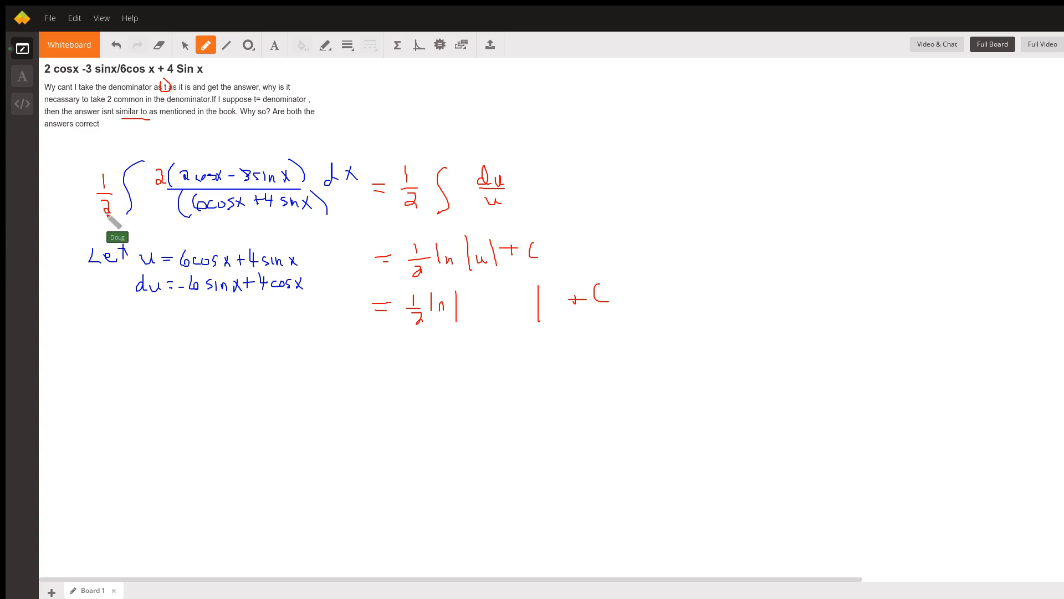
mouse_move(159, 294)
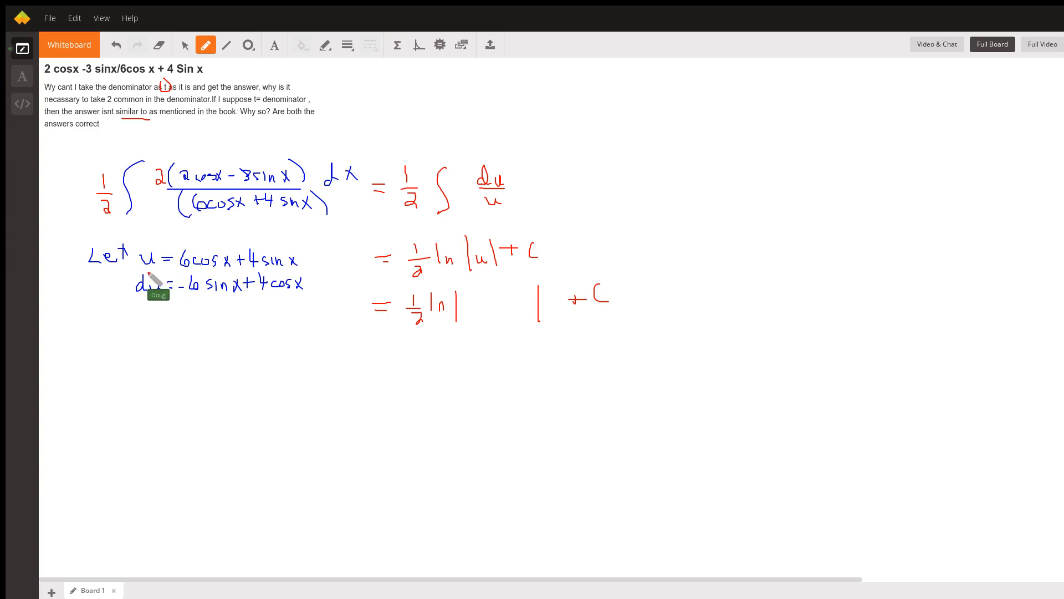
mouse_move(239, 302)
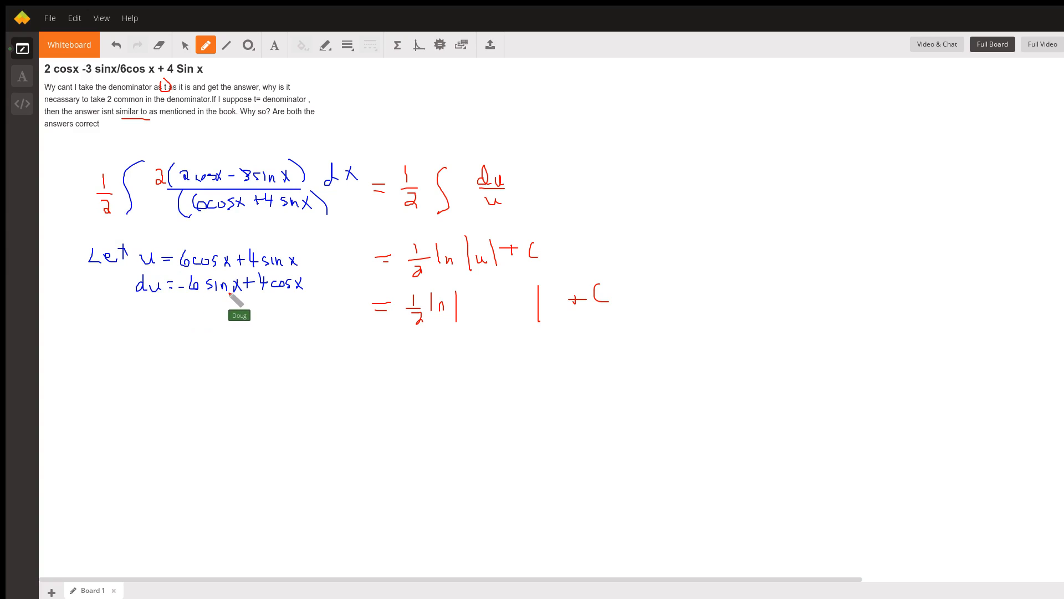
mouse_move(302, 298)
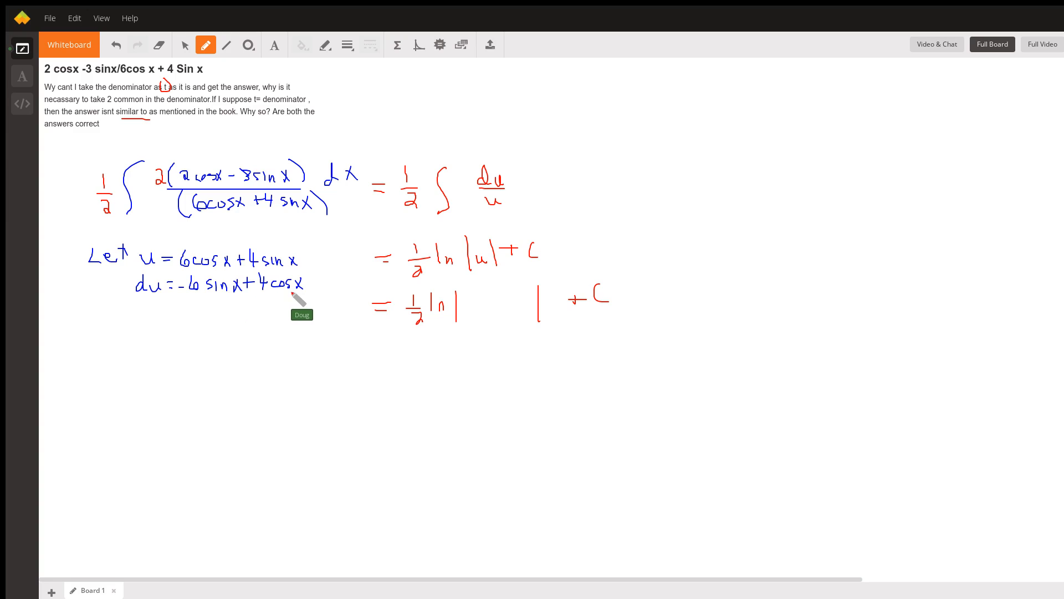
mouse_move(189, 302)
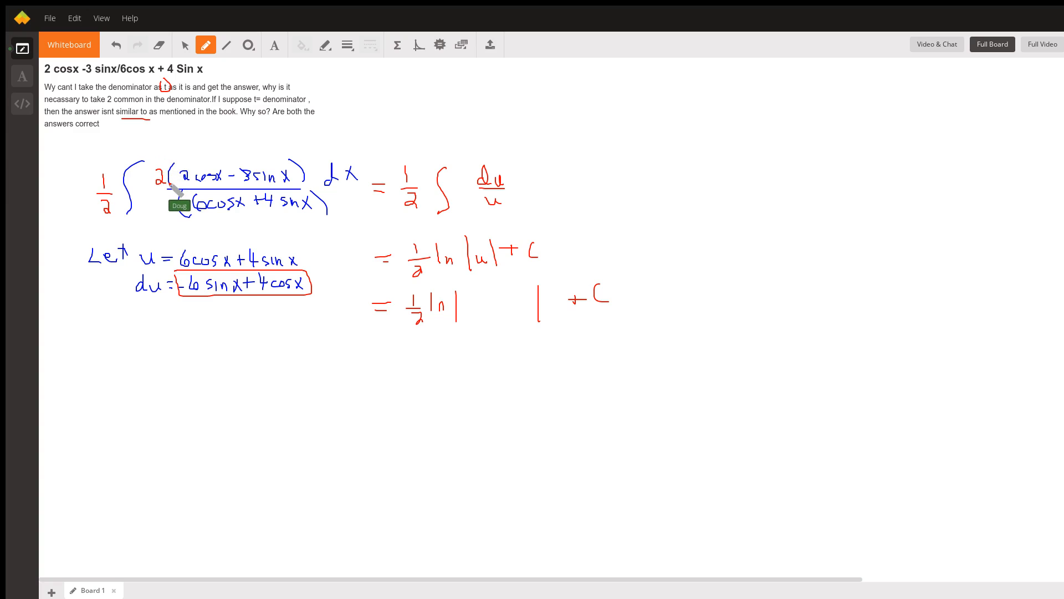
mouse_move(177, 168)
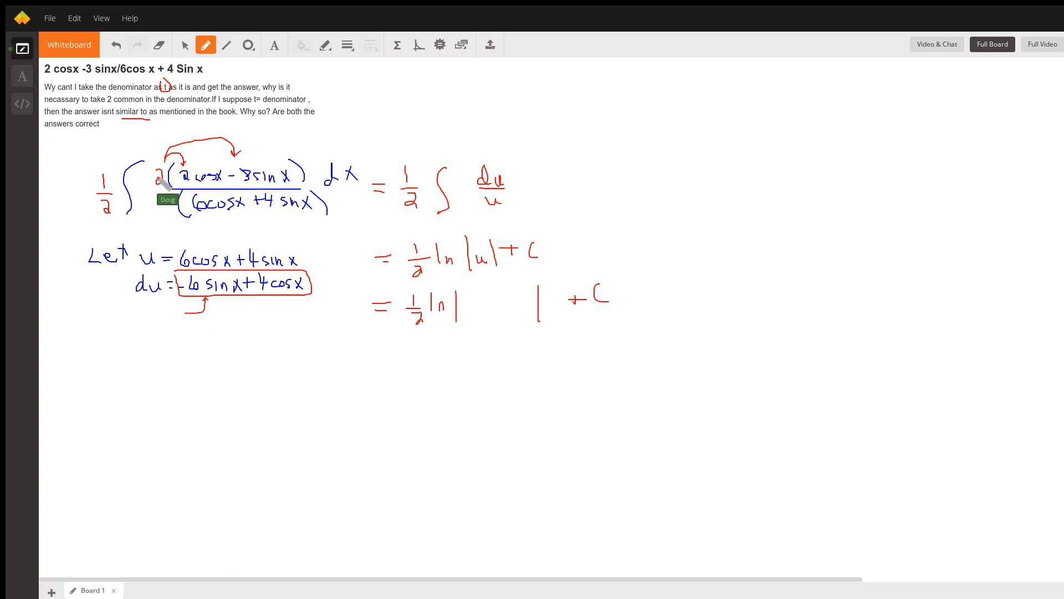
mouse_move(107, 230)
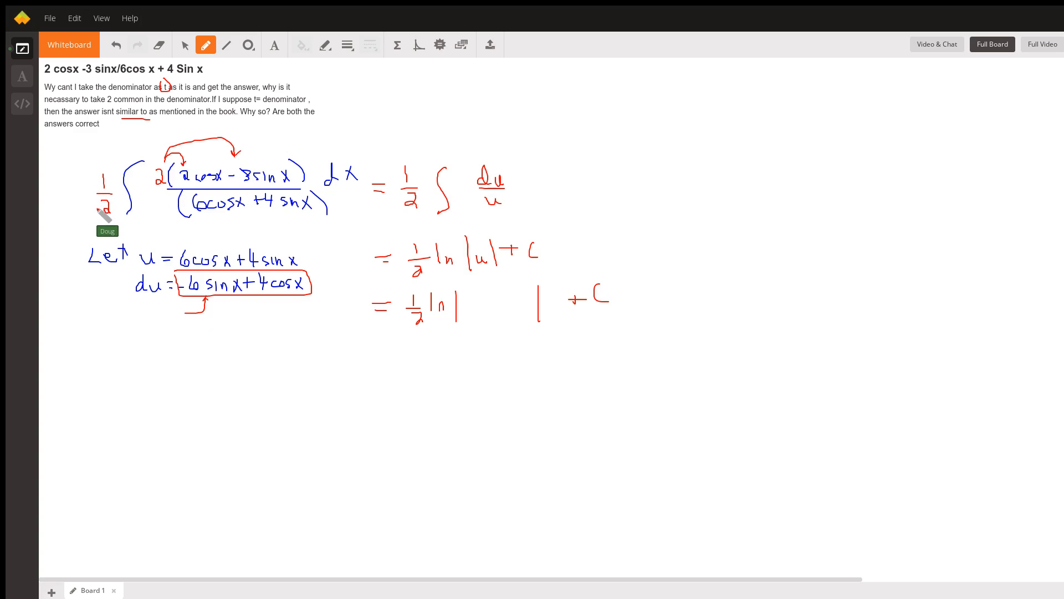
mouse_move(244, 229)
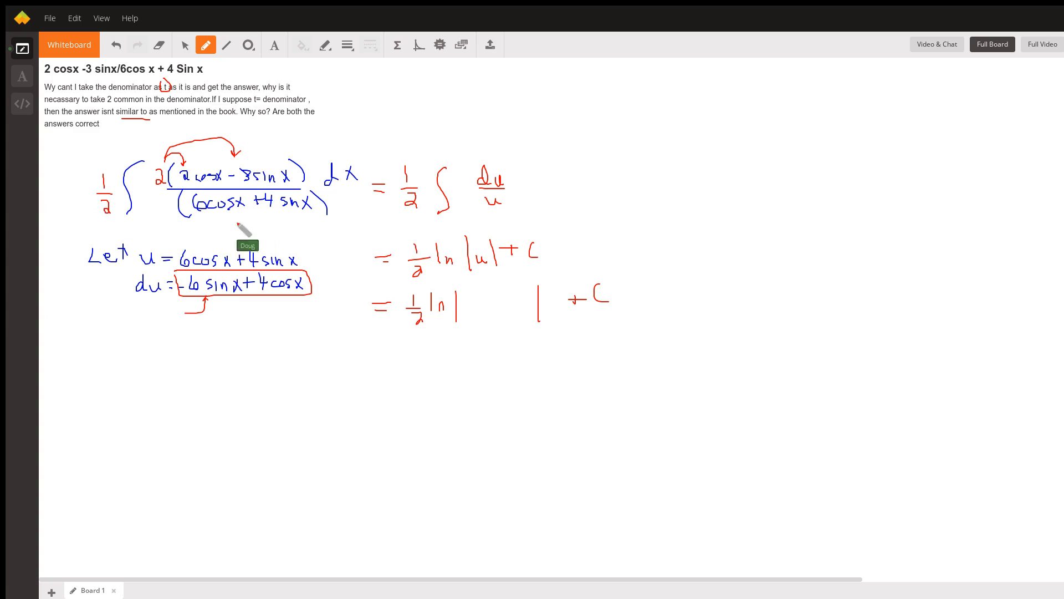
mouse_move(163, 197)
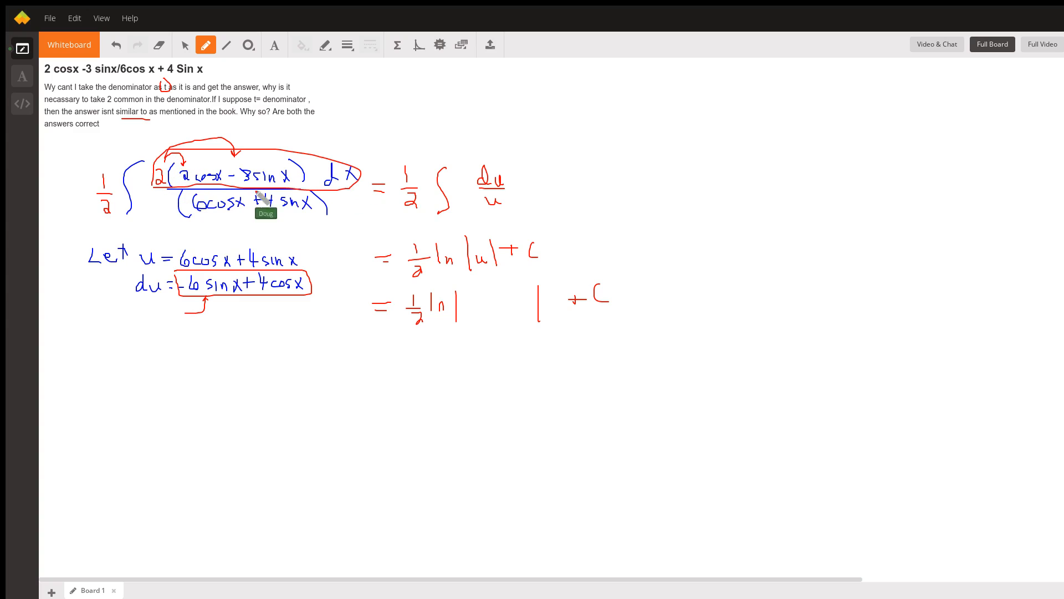
mouse_move(505, 204)
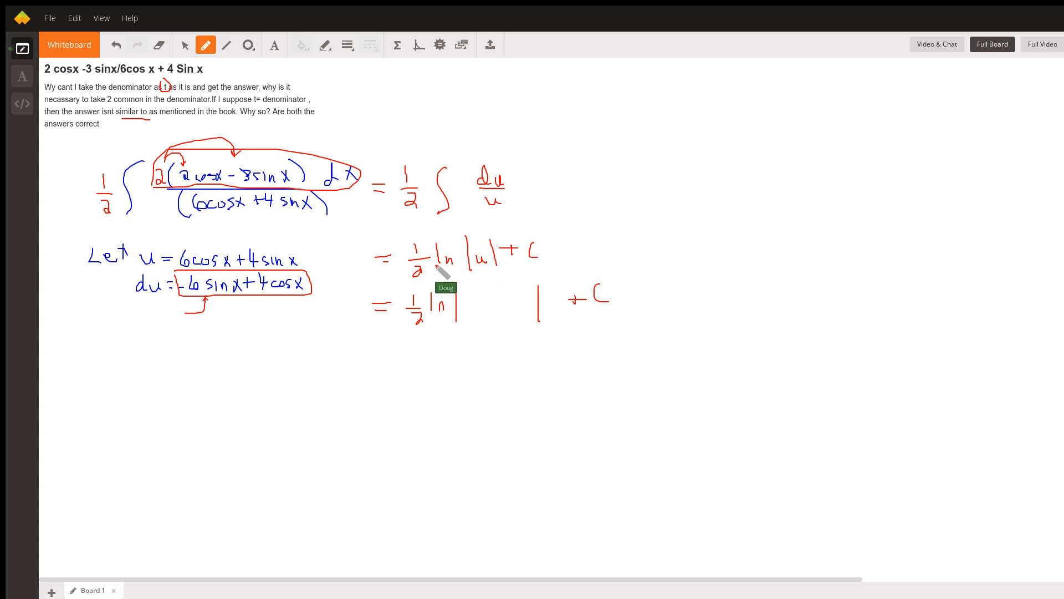
mouse_move(504, 323)
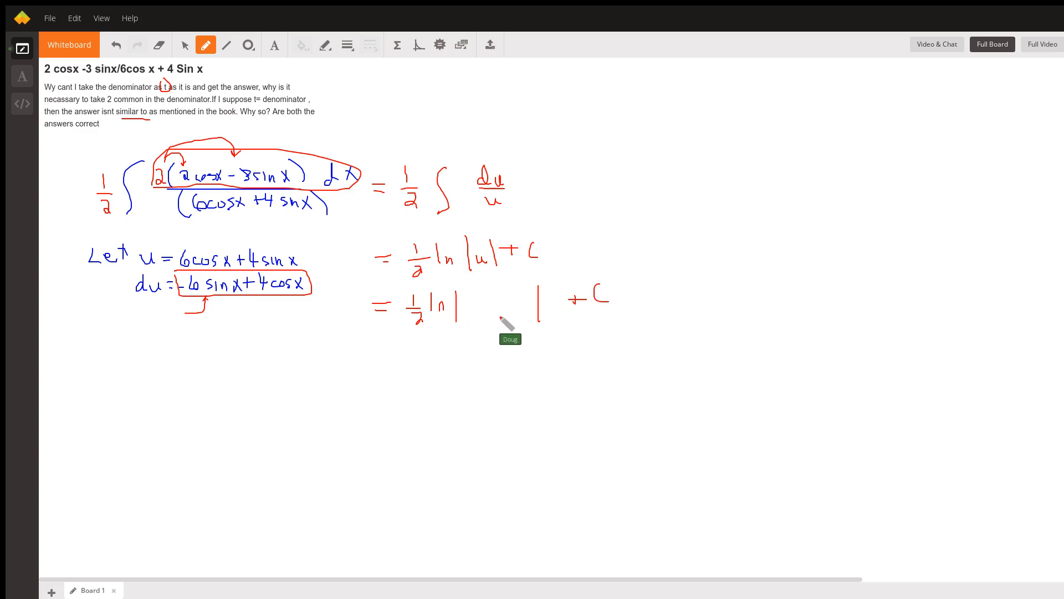
- Draw a red blank line inside the absolute-value bars of ½ ln| | + C
left_click_drag(461, 309, 539, 309)
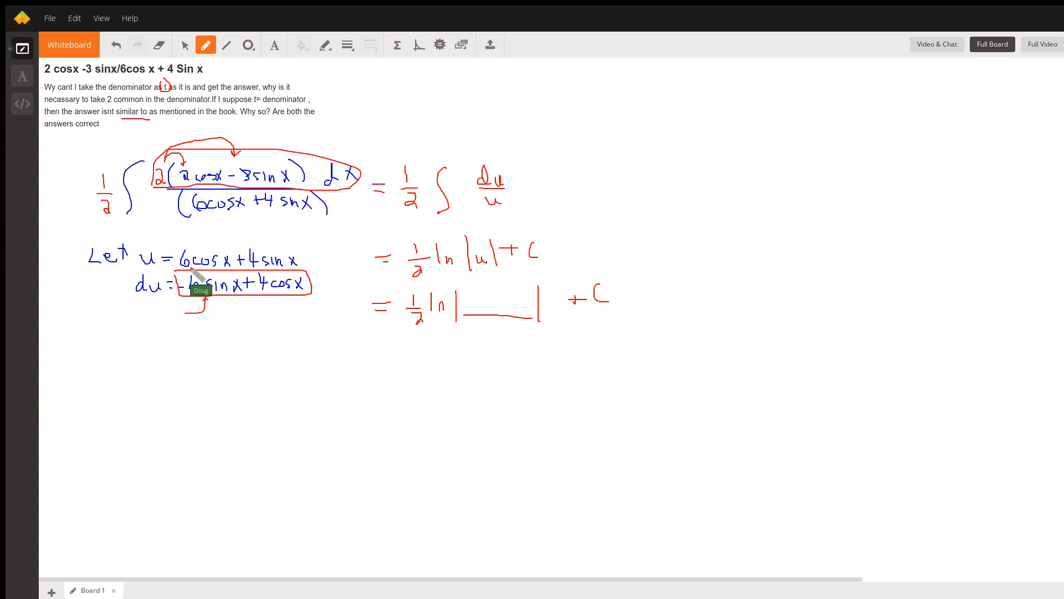
mouse_move(307, 252)
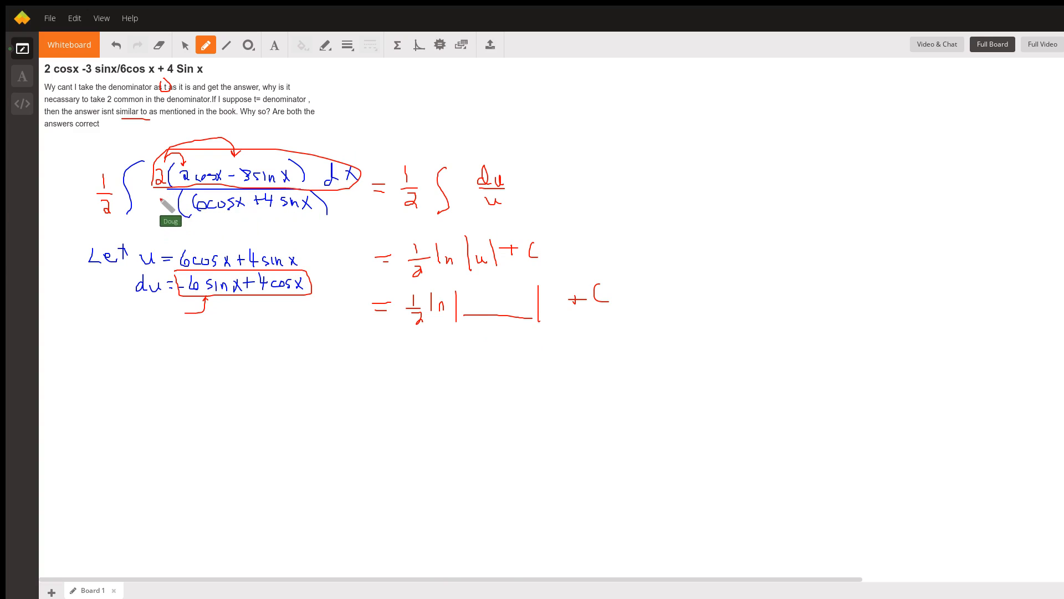
mouse_move(210, 218)
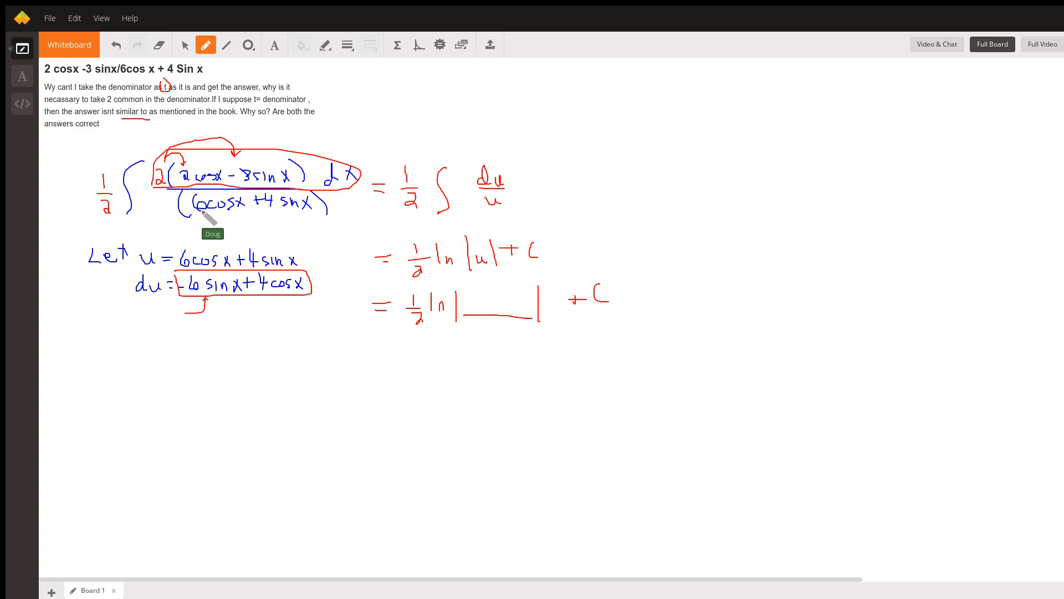
mouse_move(108, 207)
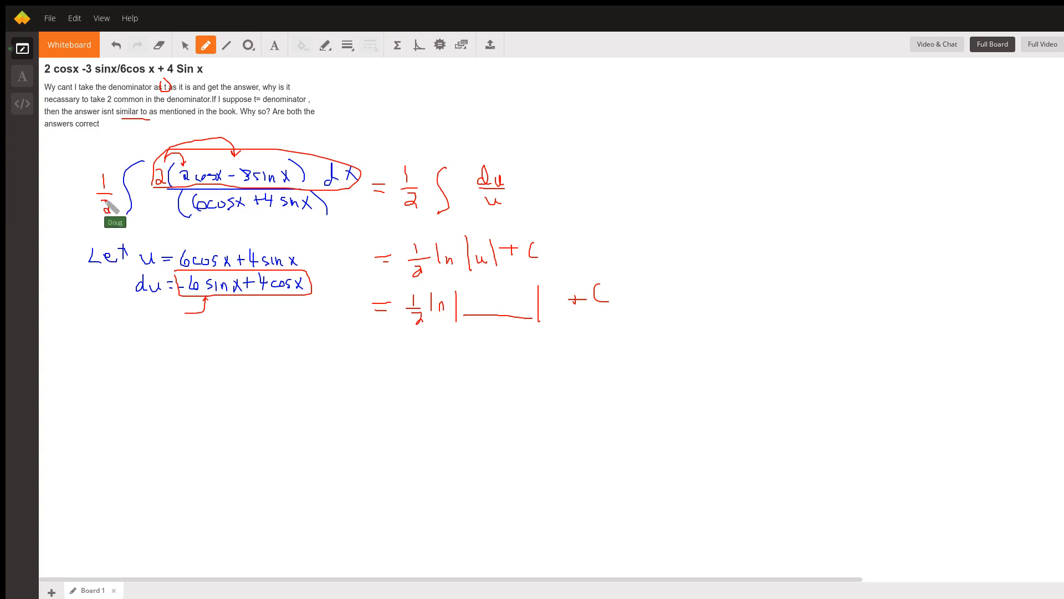
mouse_move(217, 243)
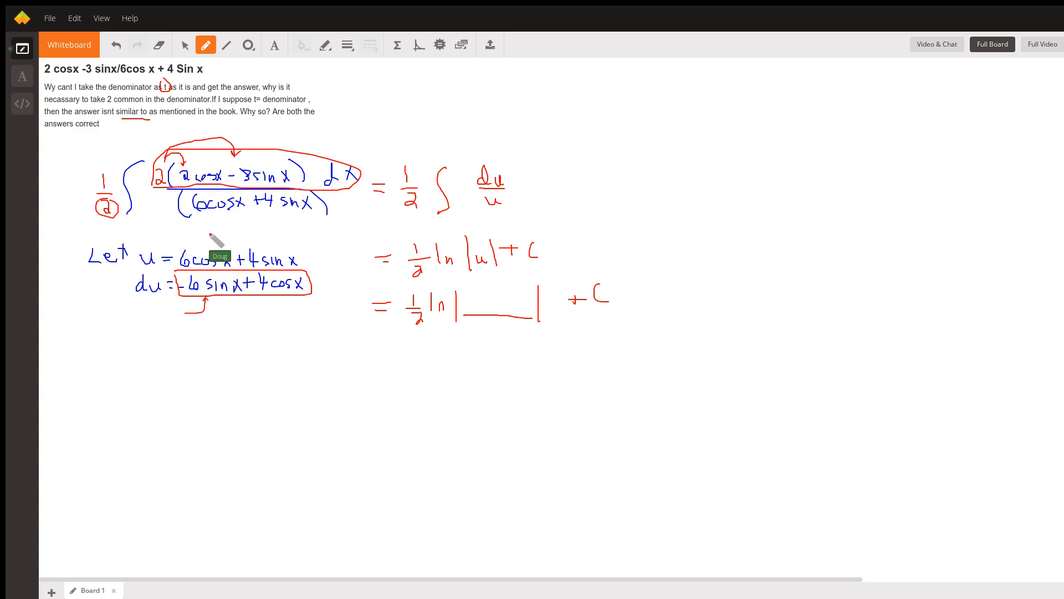
mouse_move(197, 202)
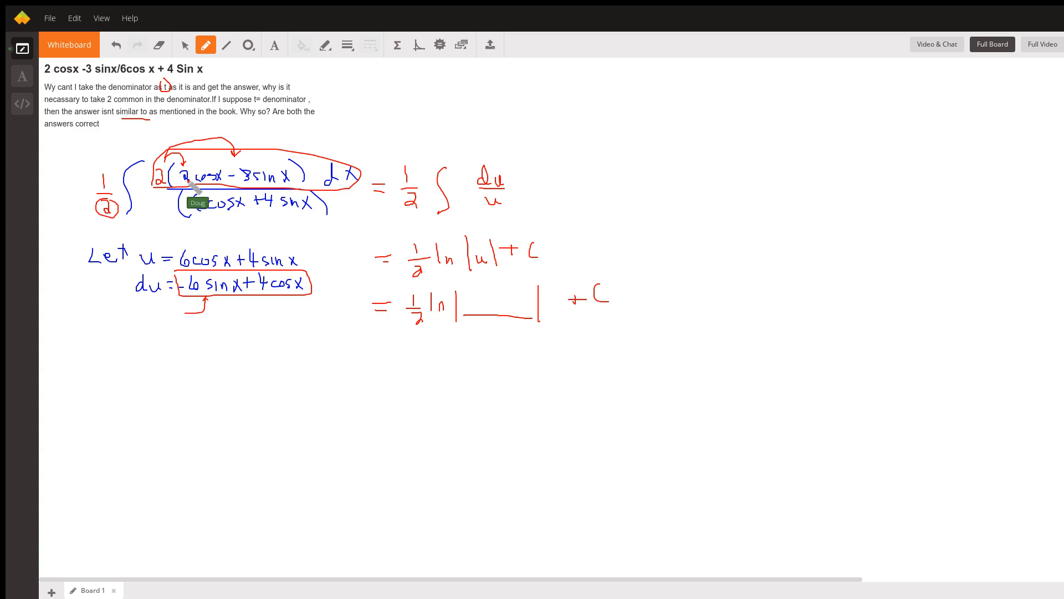
mouse_move(278, 195)
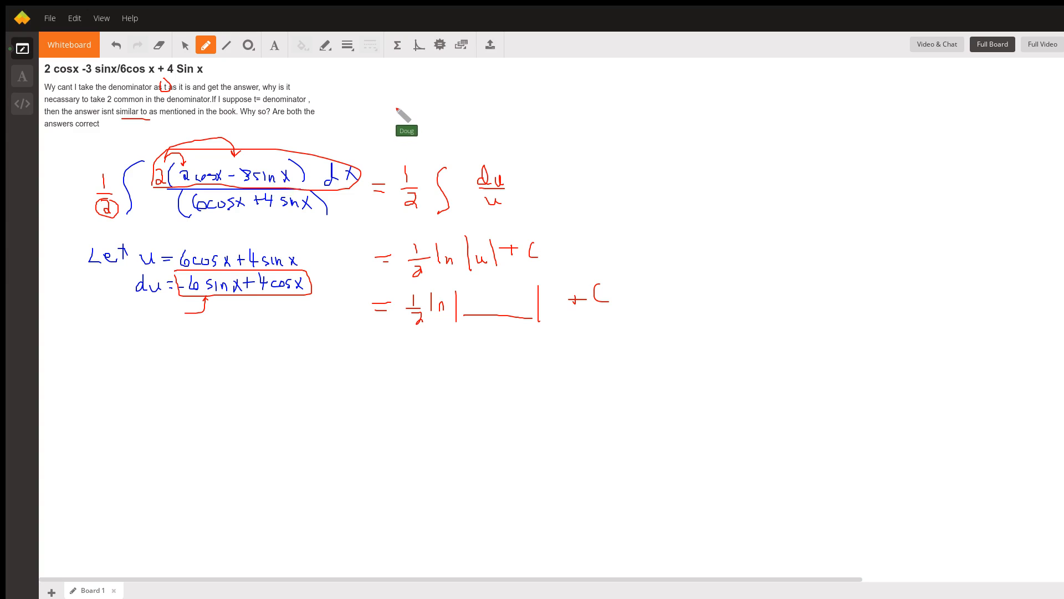
mouse_move(461, 67)
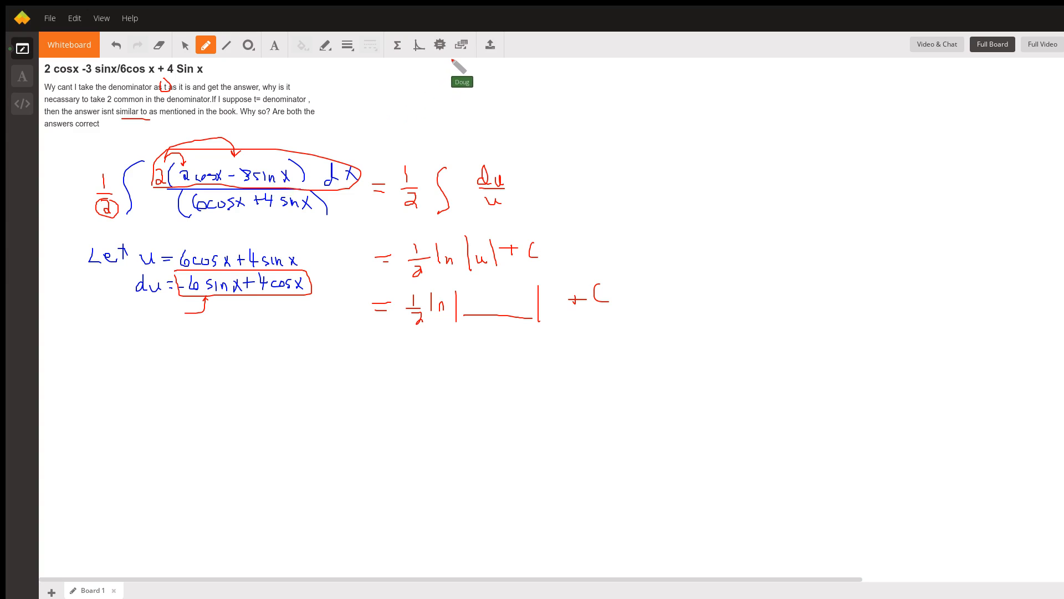